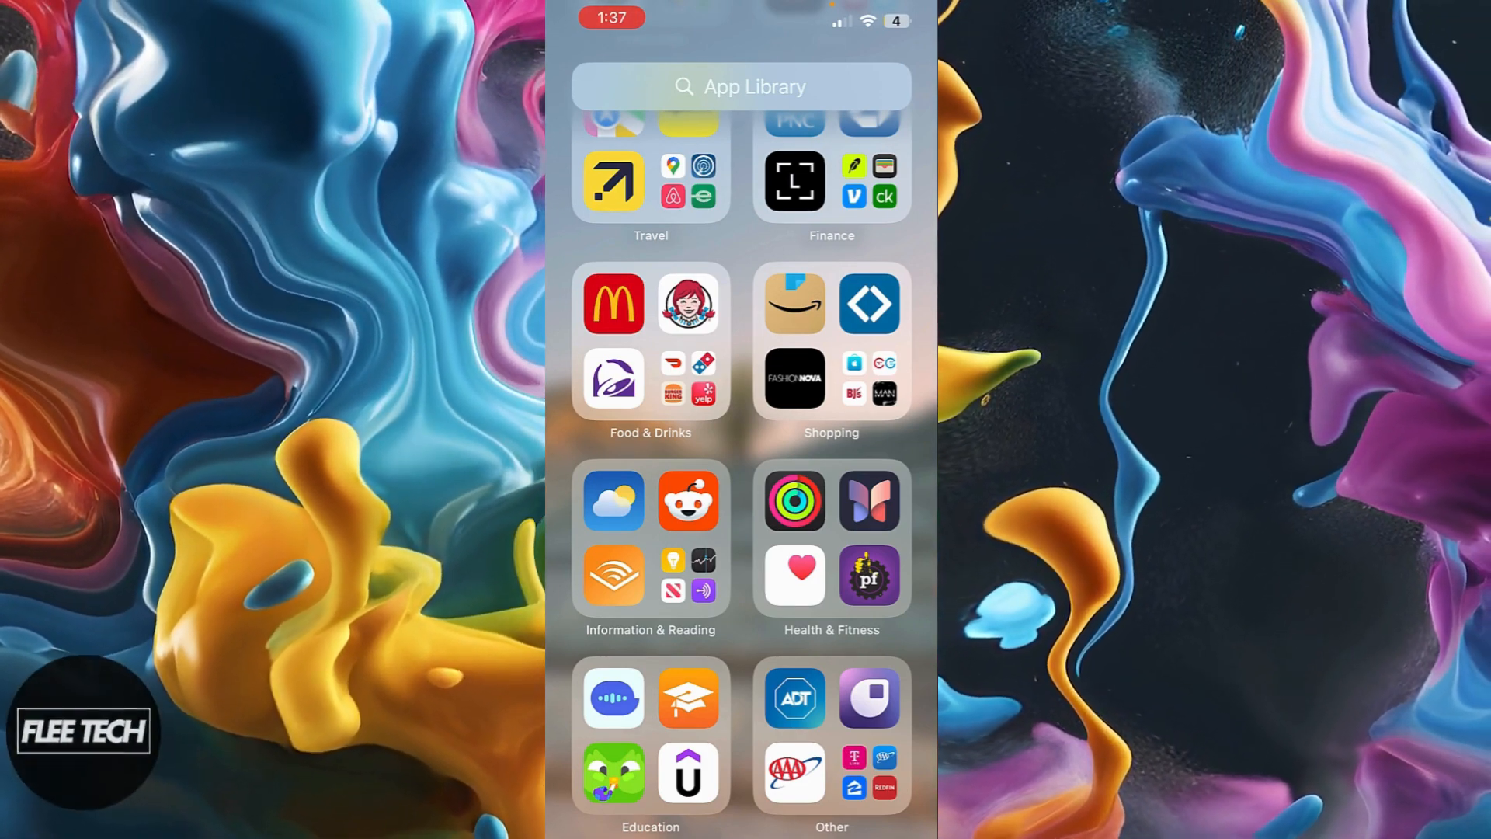
Step: Launch Amazon from the App Library and scroll its light-coloured home page
click(794, 302)
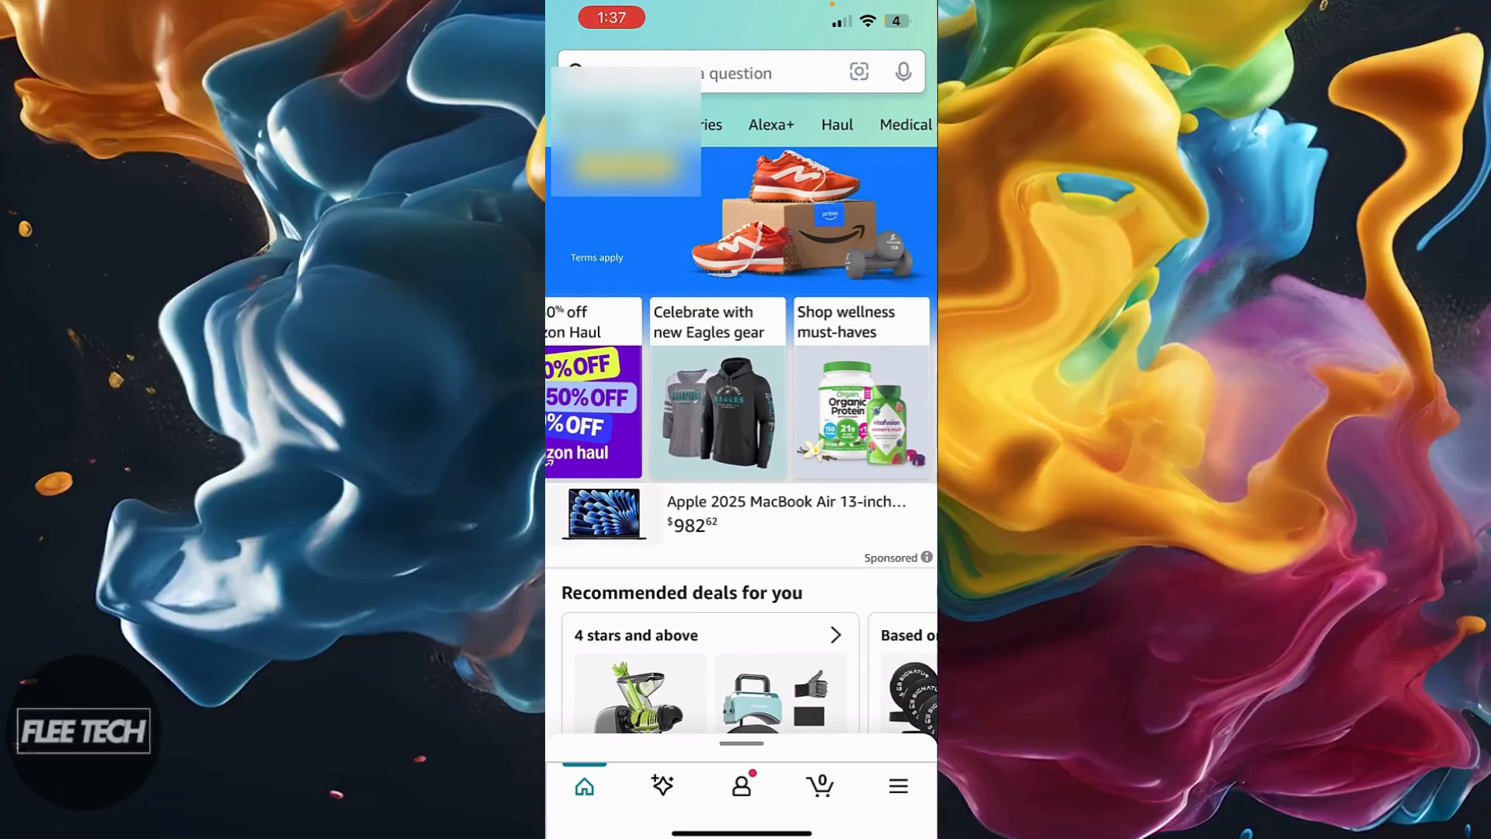
scroll(down, 3)
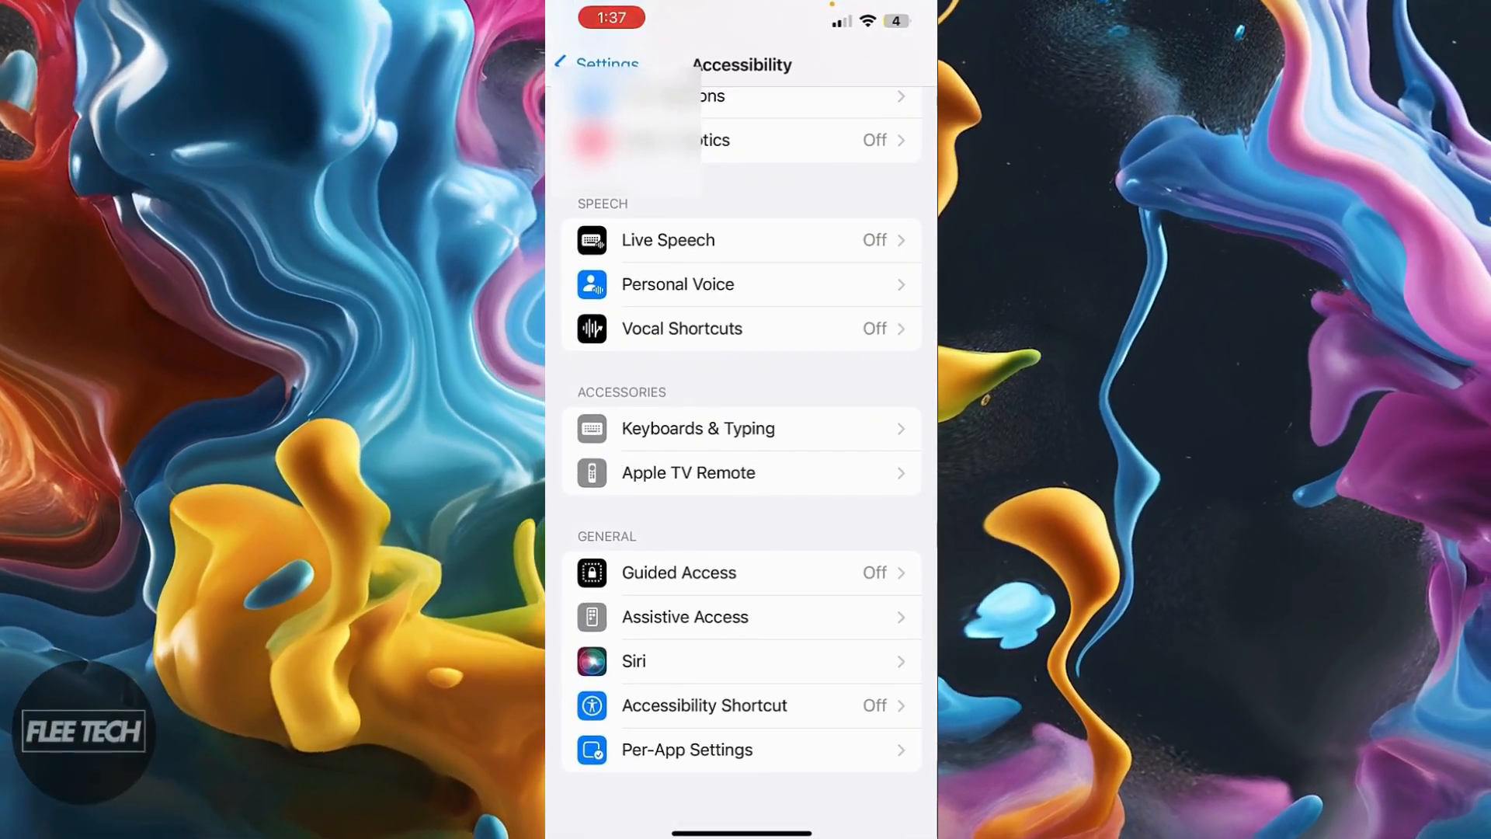
Step: Return to the main Settings list, open Accessibility, and scroll toward Per-App Settings
click(594, 63)
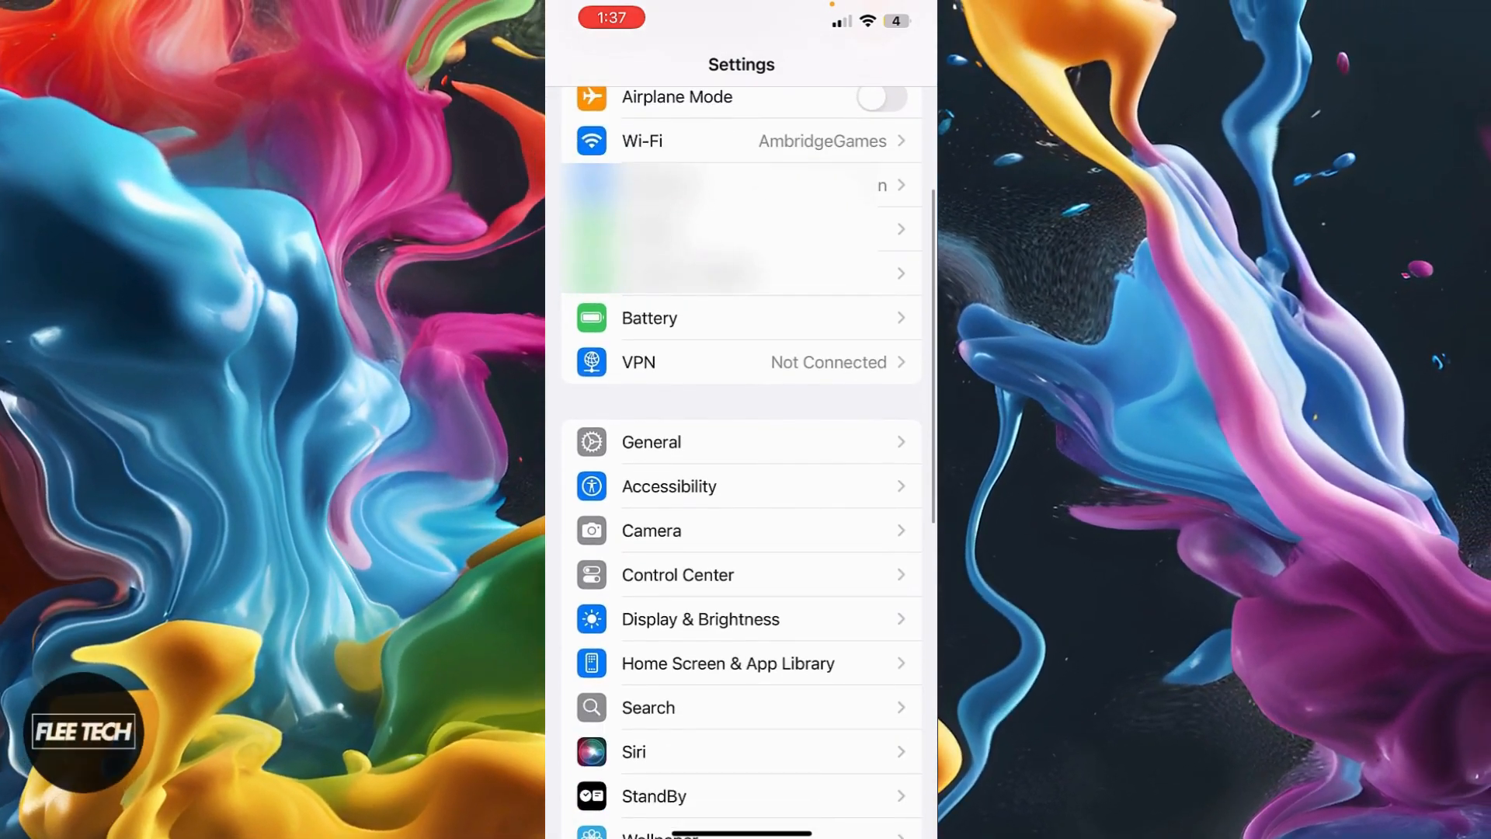
click(668, 486)
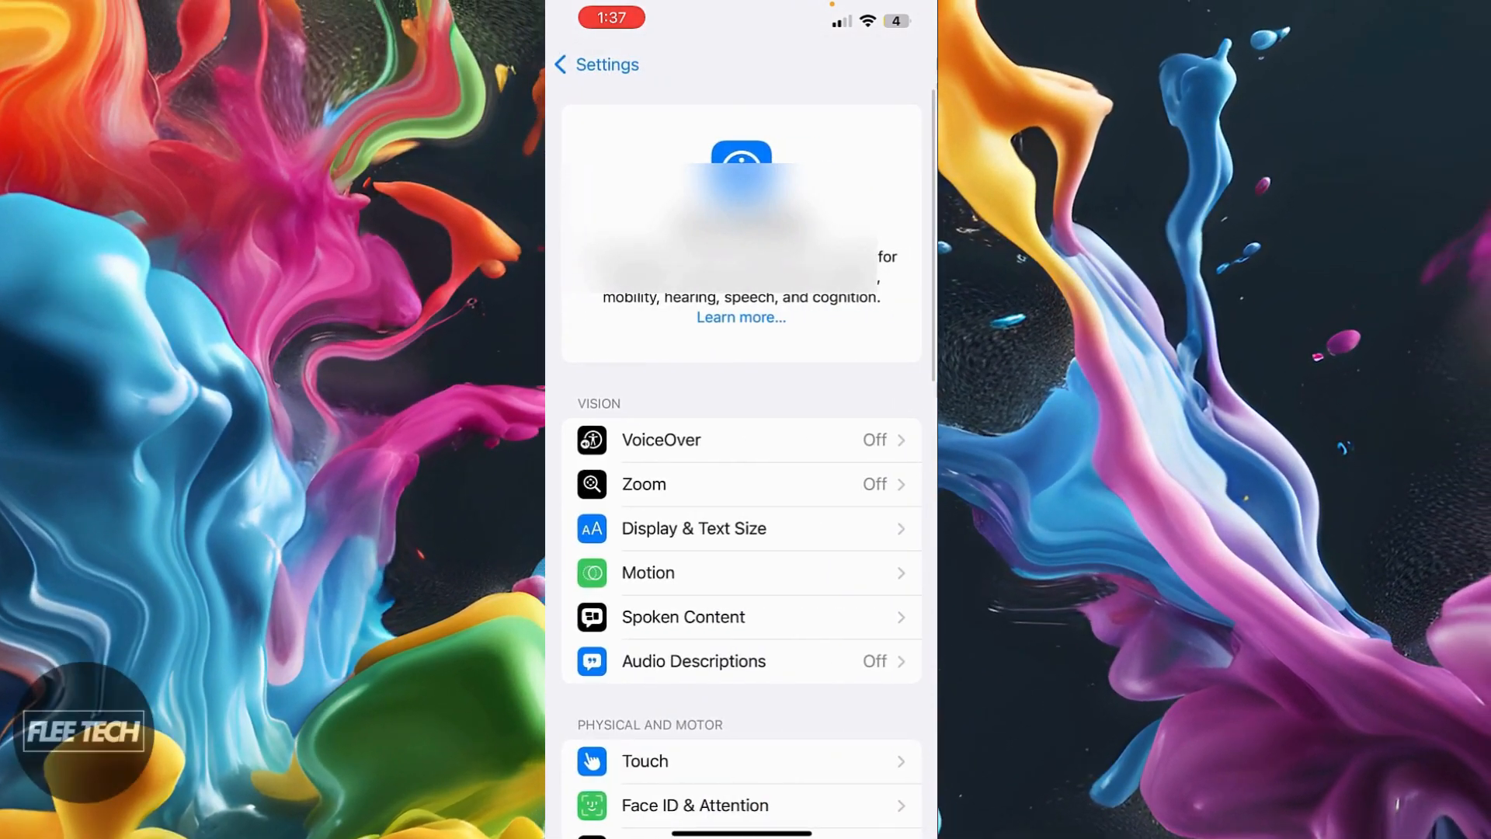
scroll(down, 3)
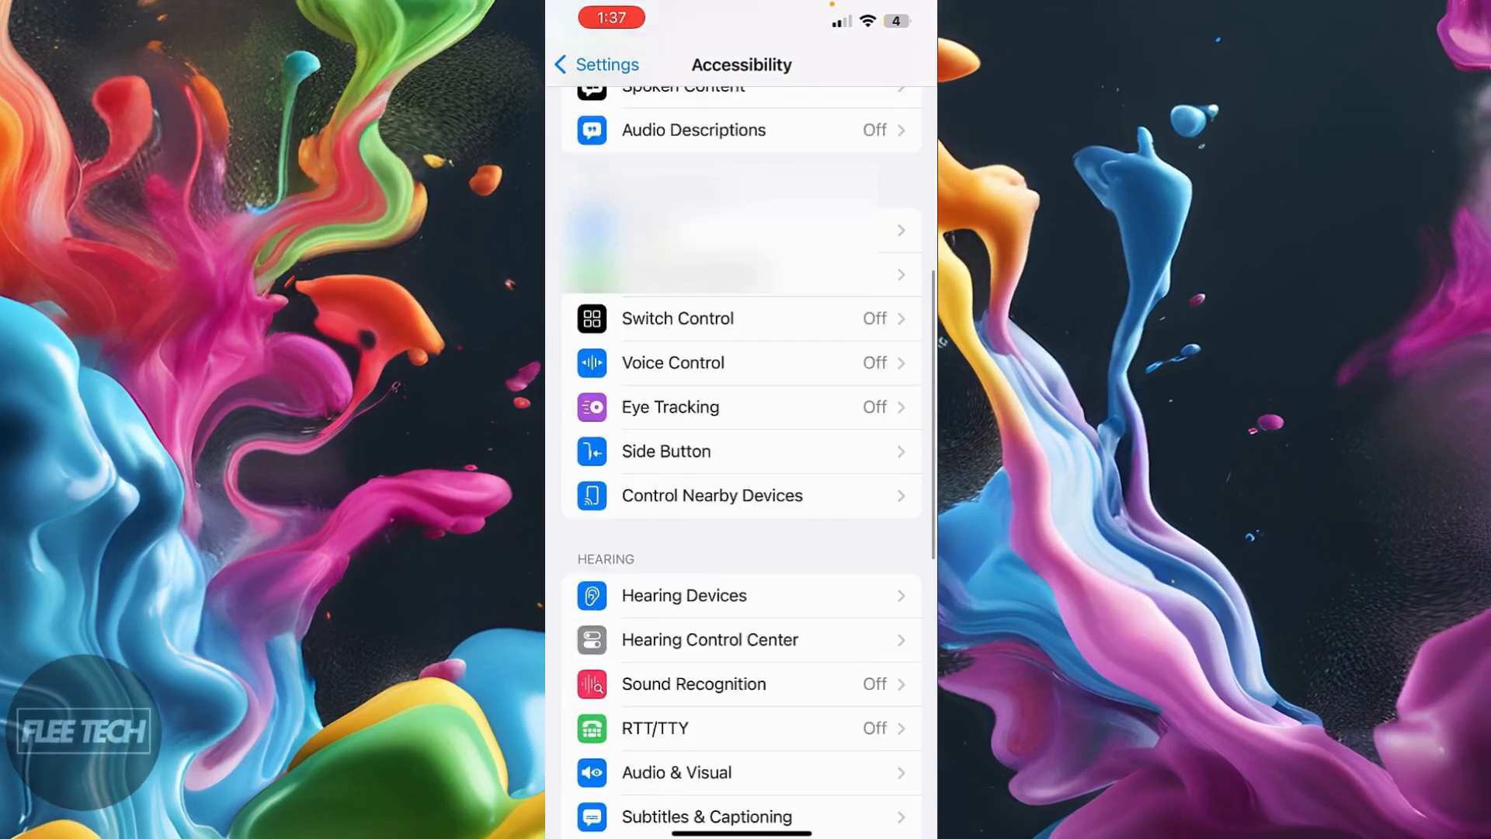
scroll(down, 3)
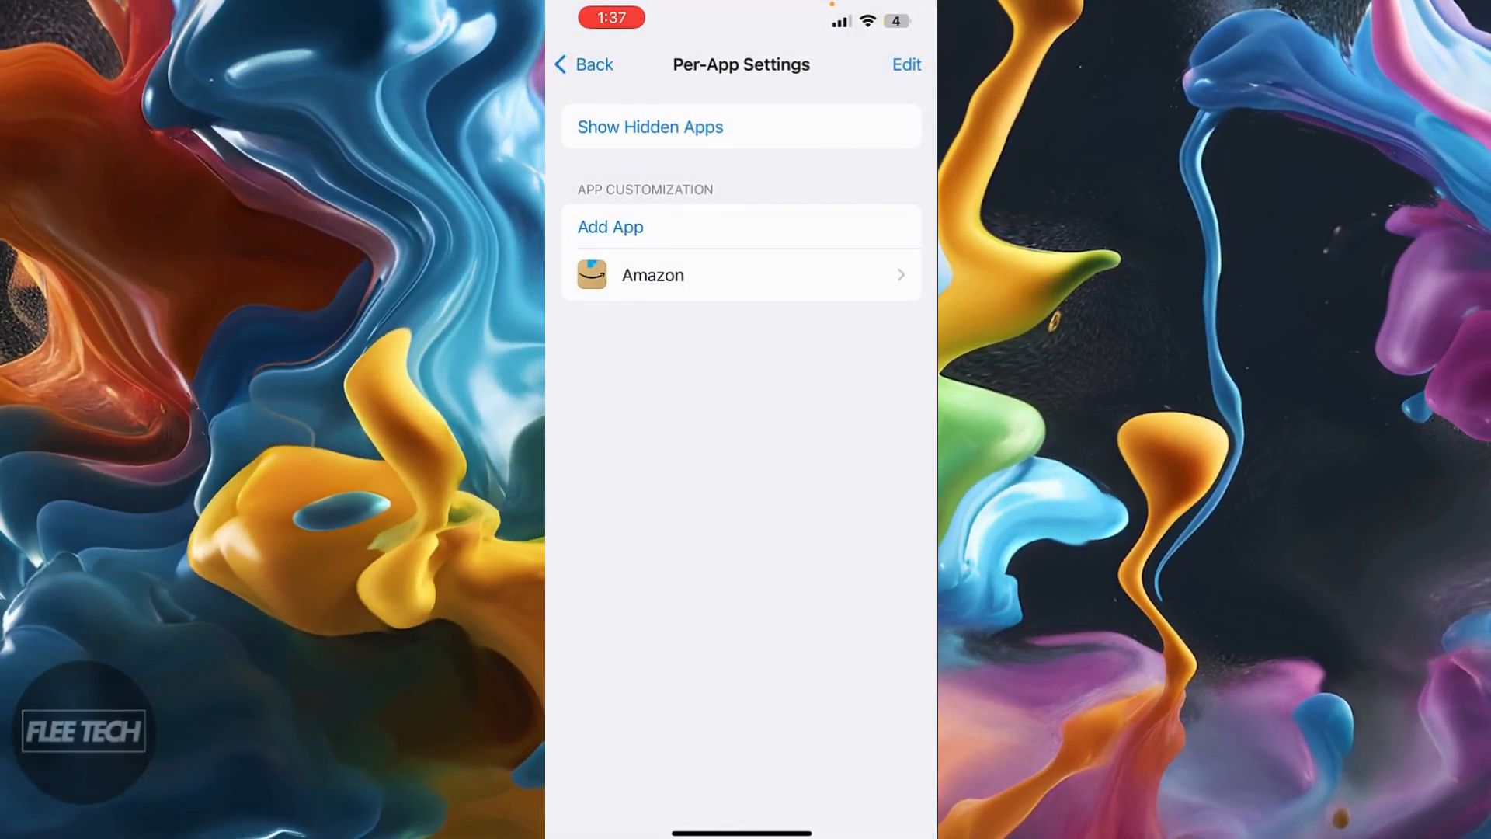
Step: Add an app in Per-App Settings, searching 'am' to pick Amazon
click(610, 228)
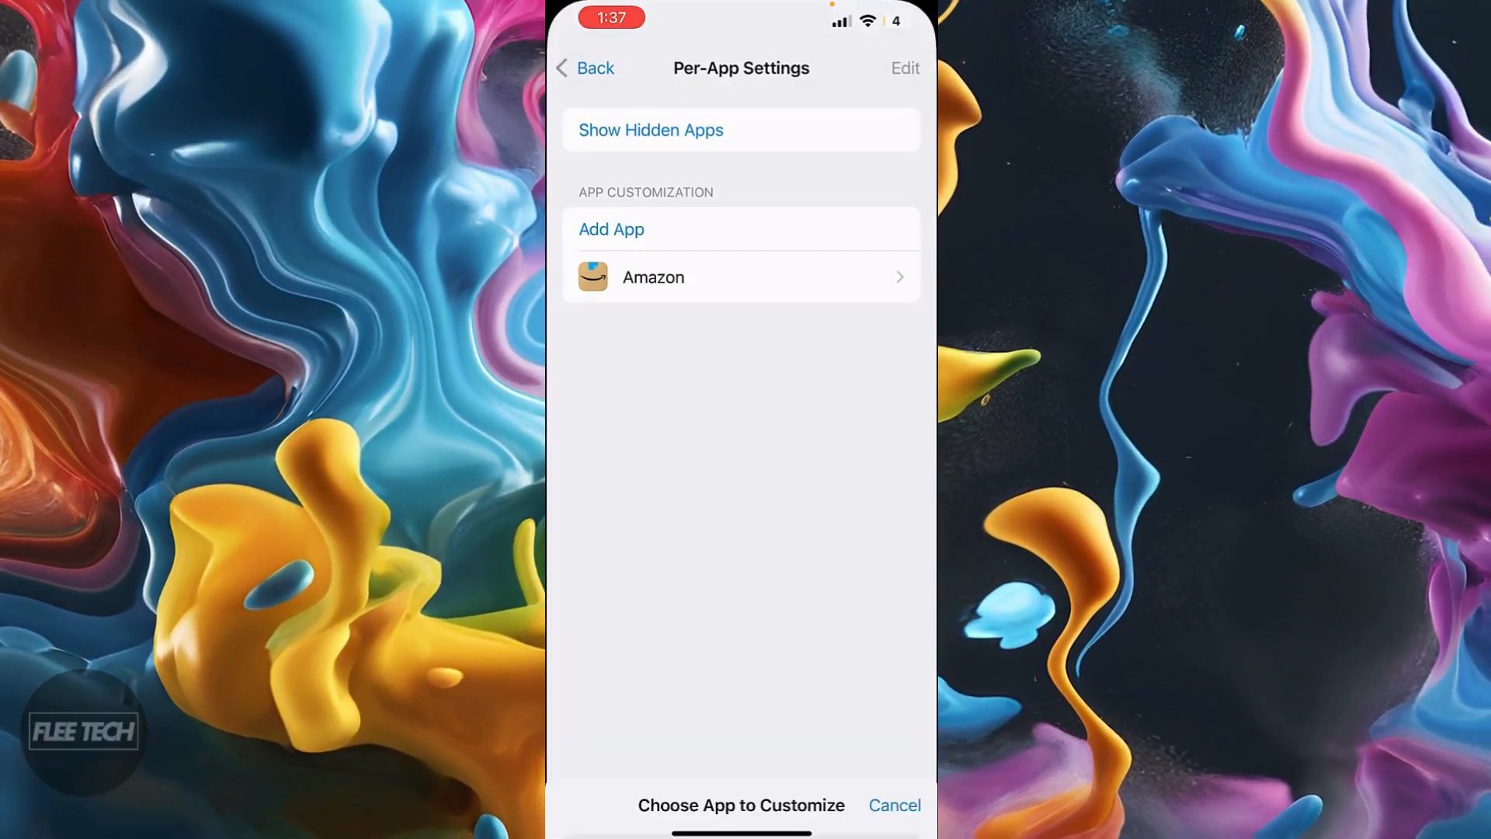
click(611, 229)
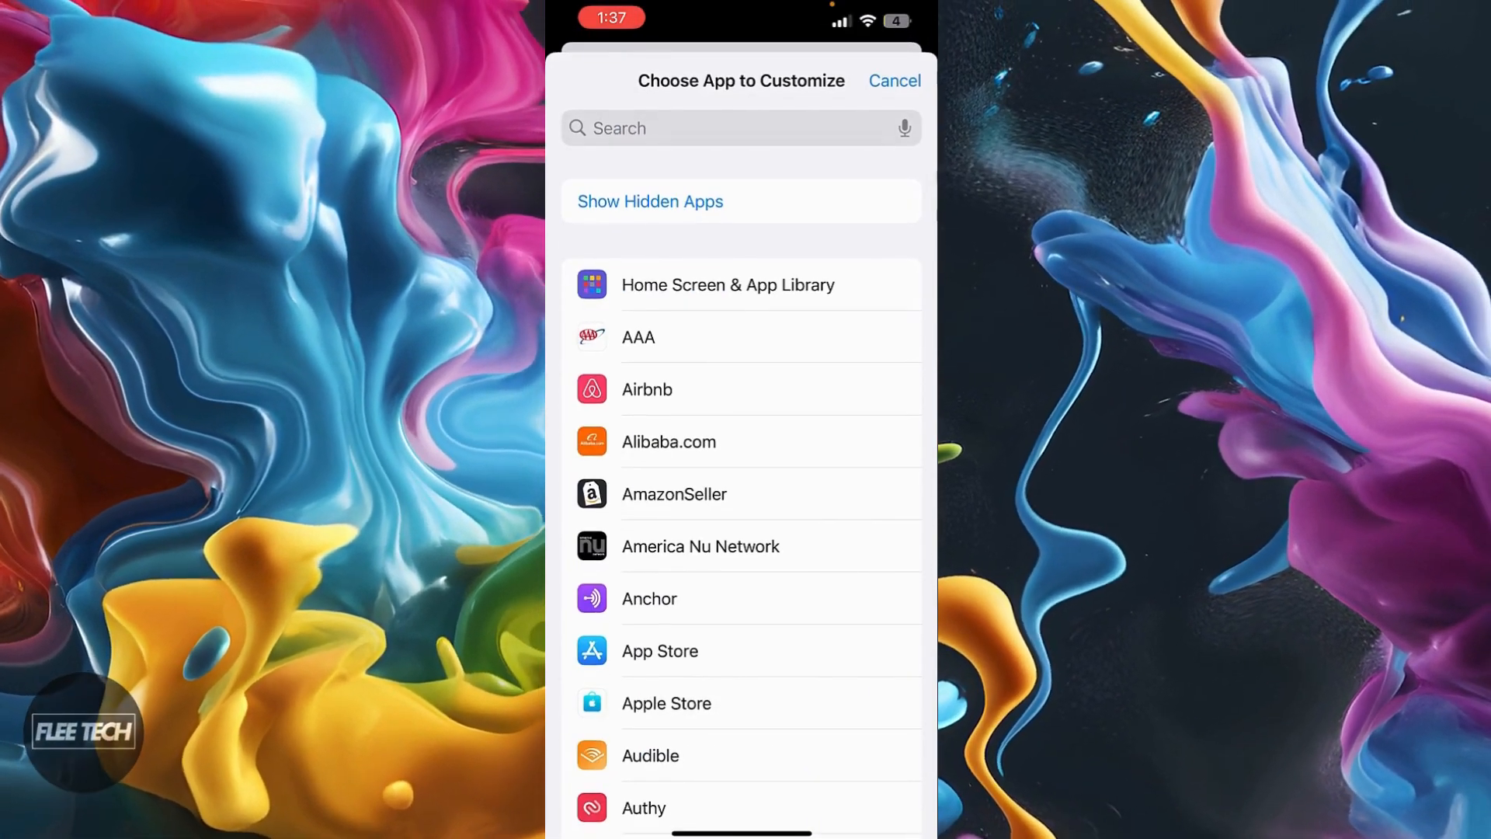
text(am)
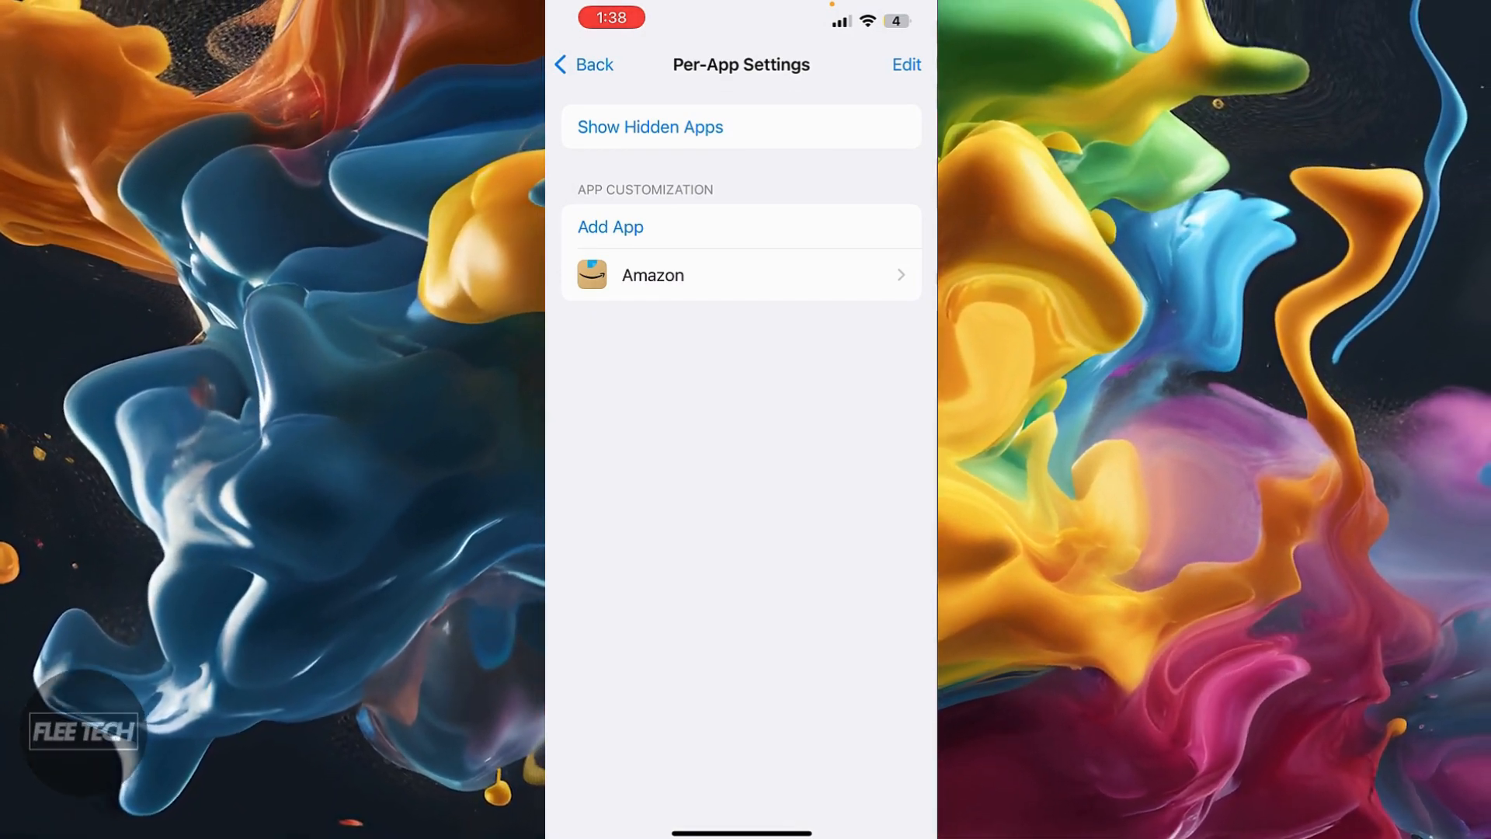
Step: Set Smart Invert to On in Amazon's per-app accessibility settings
click(742, 275)
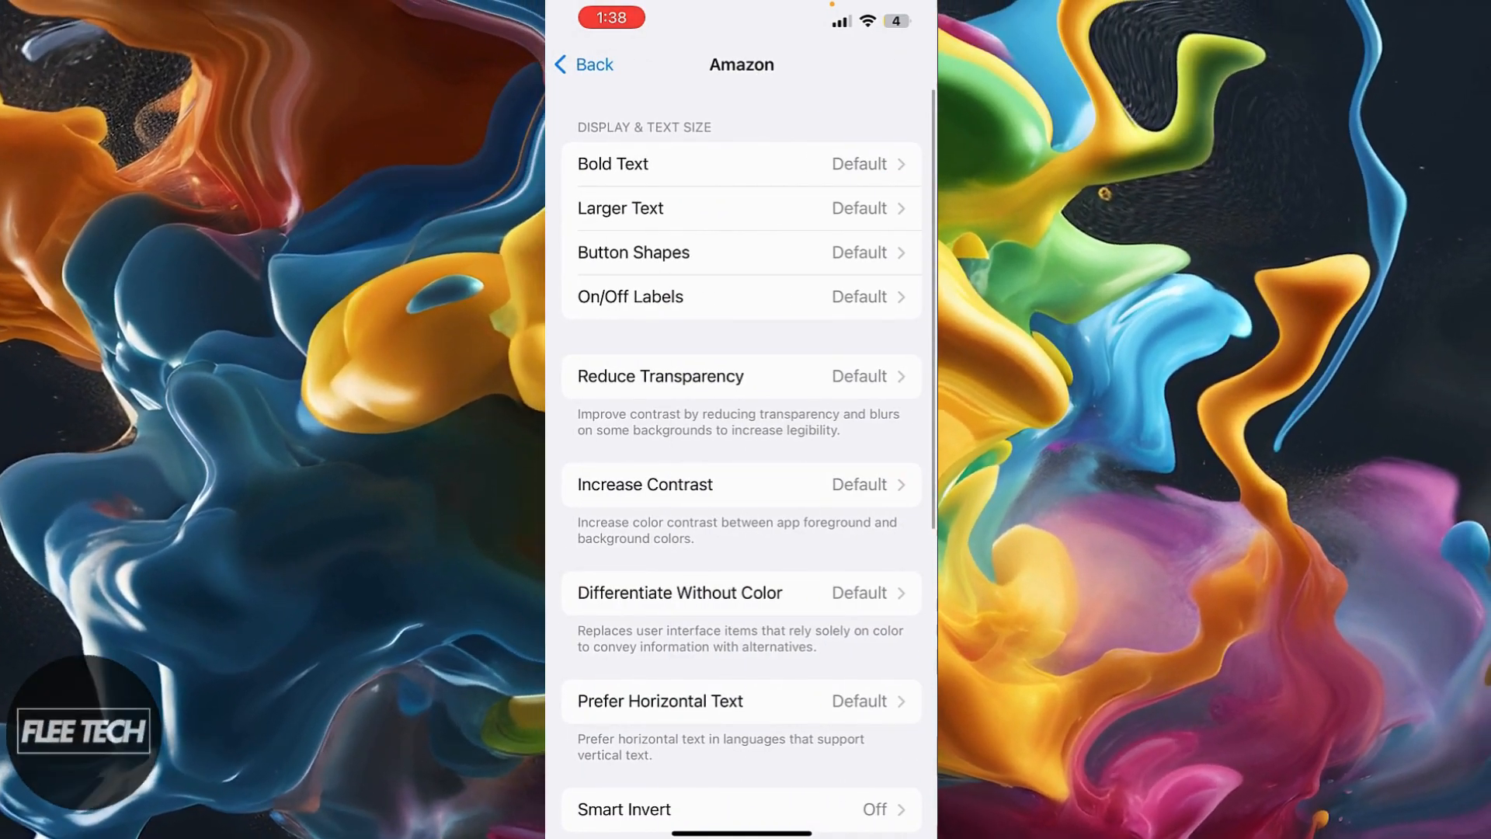
scroll(down, 3)
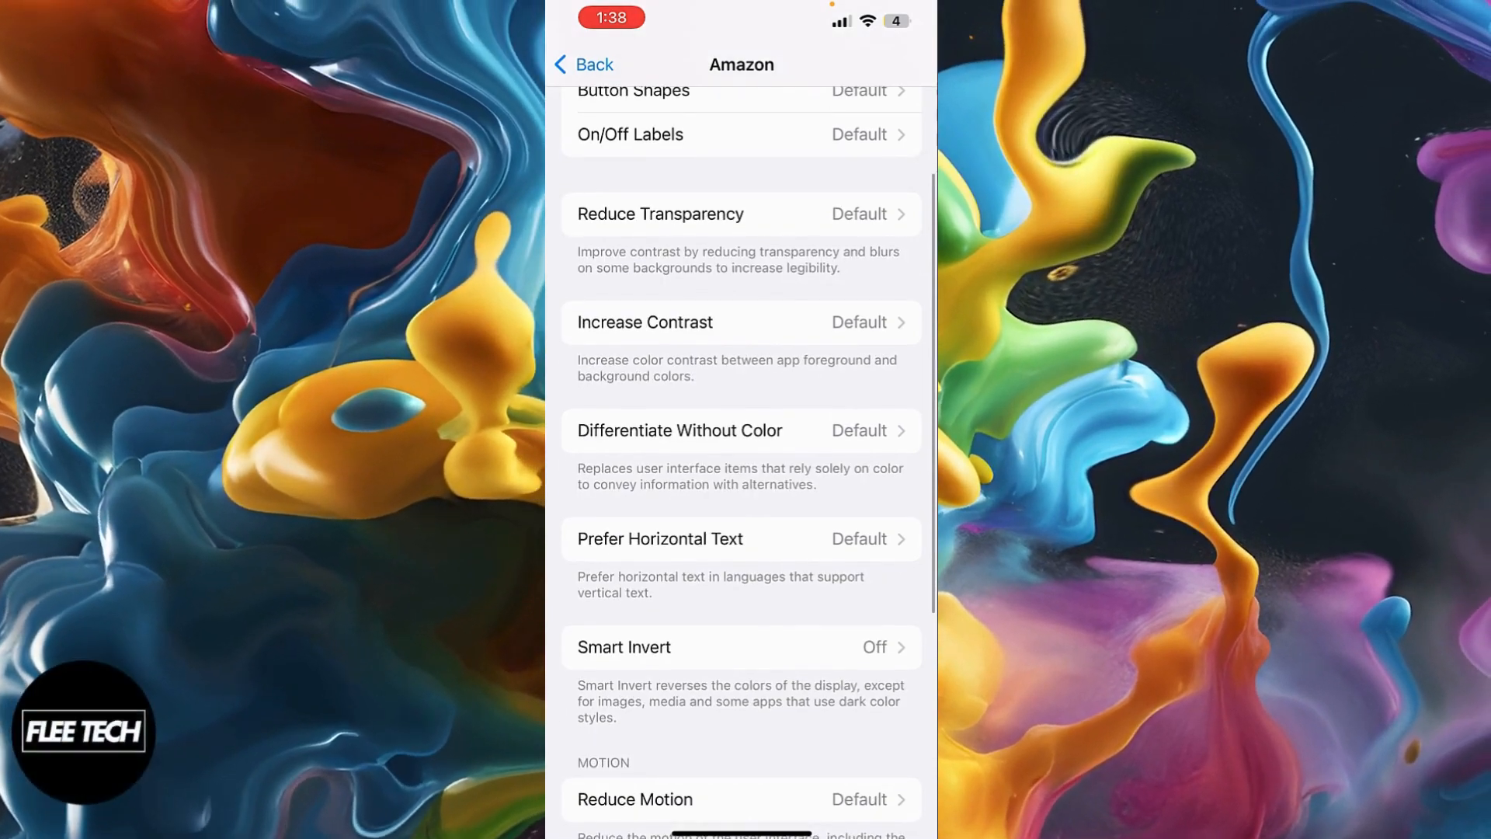
click(740, 647)
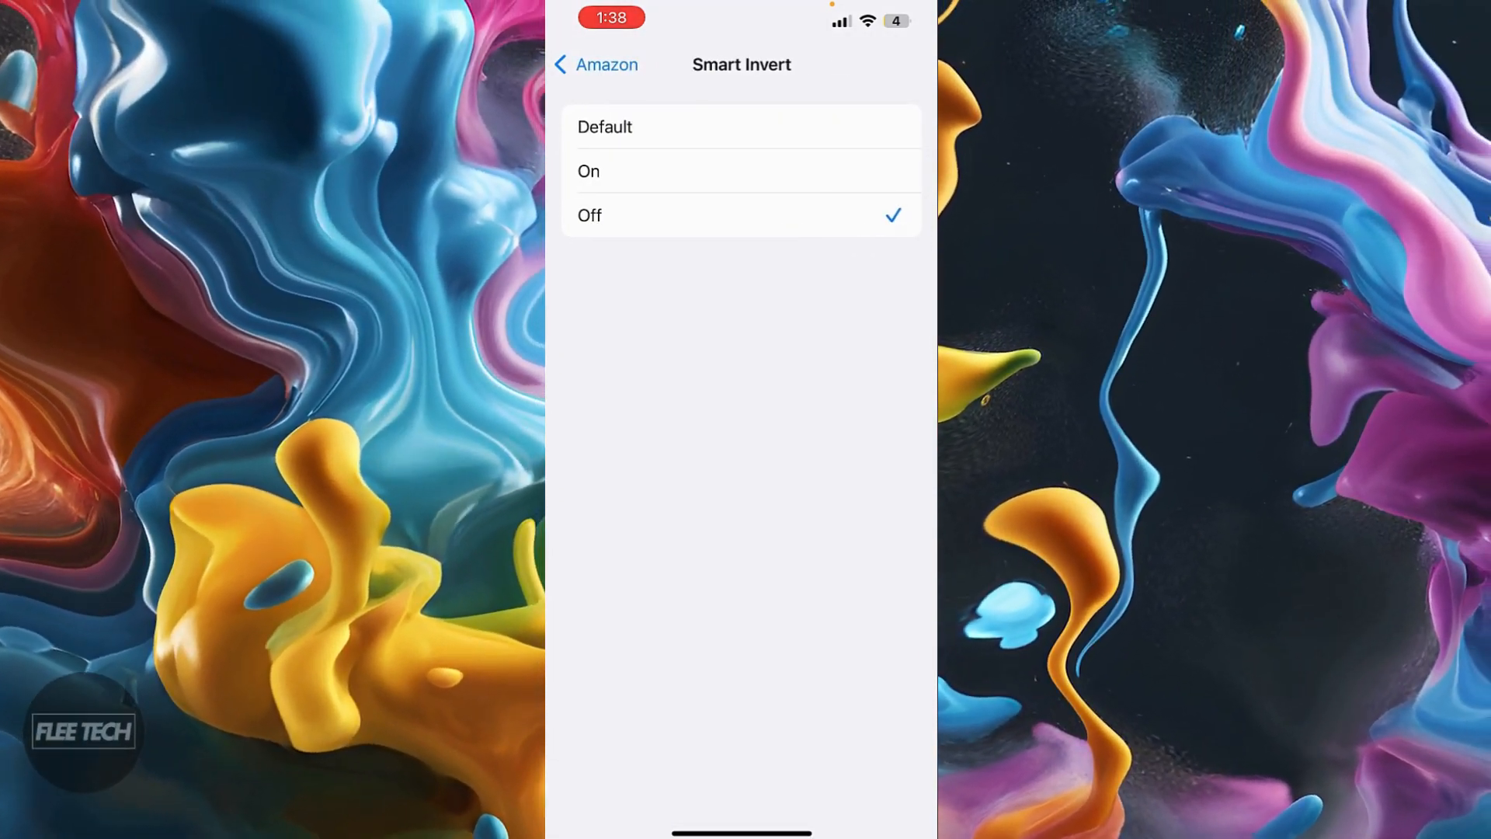
click(742, 170)
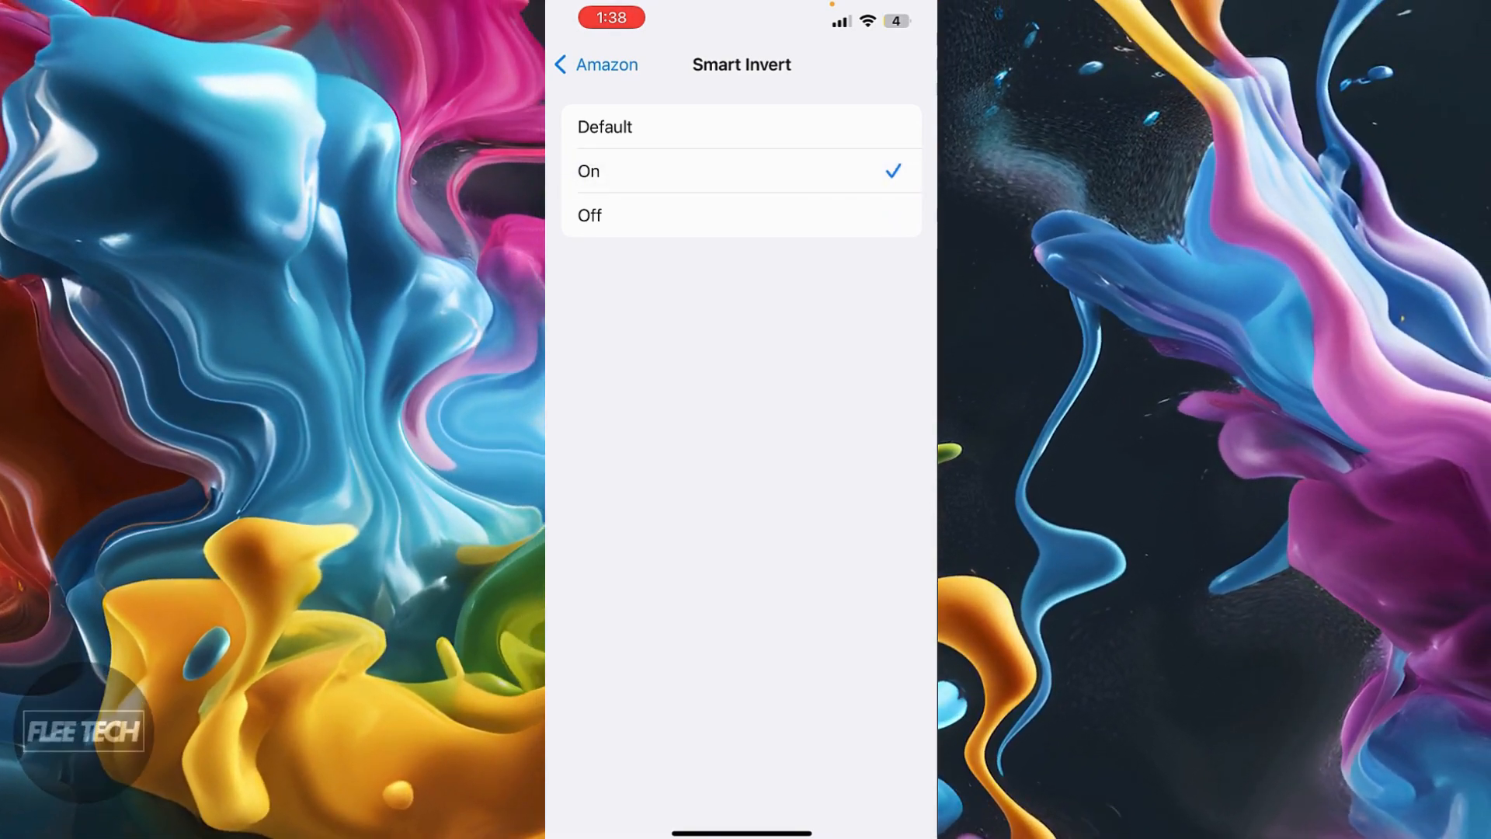
click(583, 63)
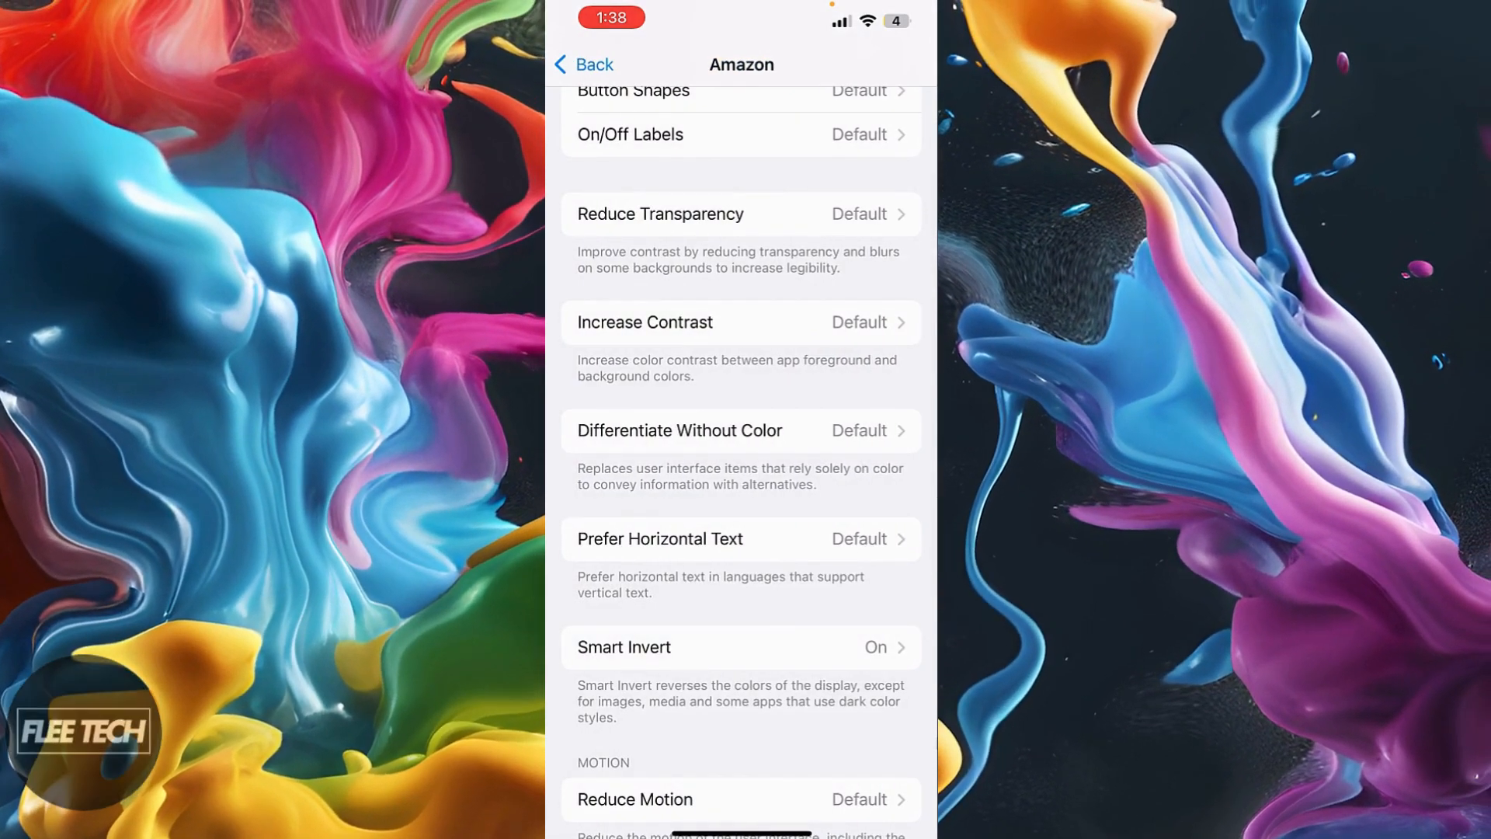
click(582, 64)
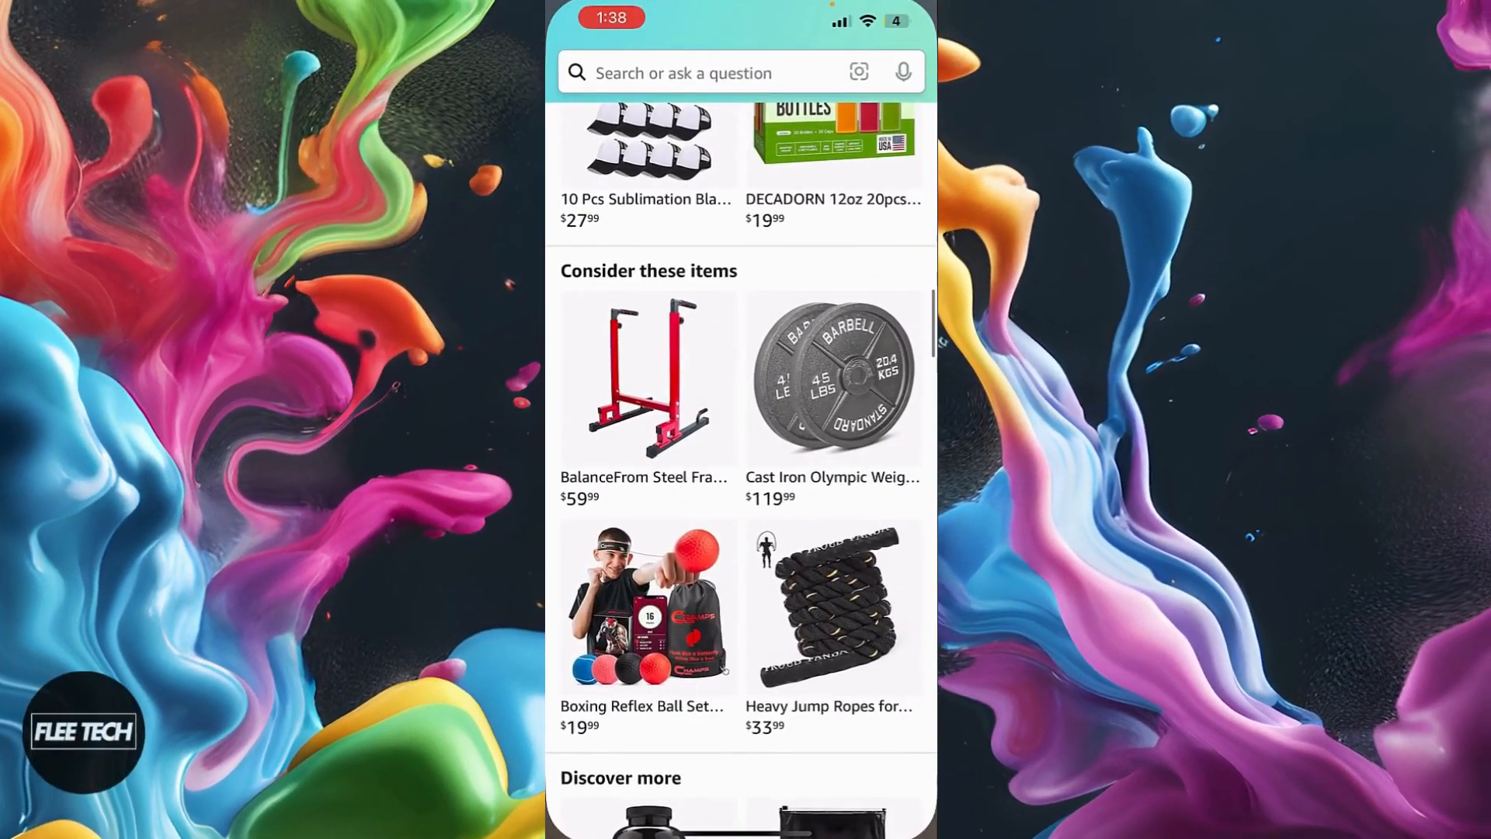
Step: Scroll Amazon's home page to inspect its inverted dark appearance
scroll(down, 3)
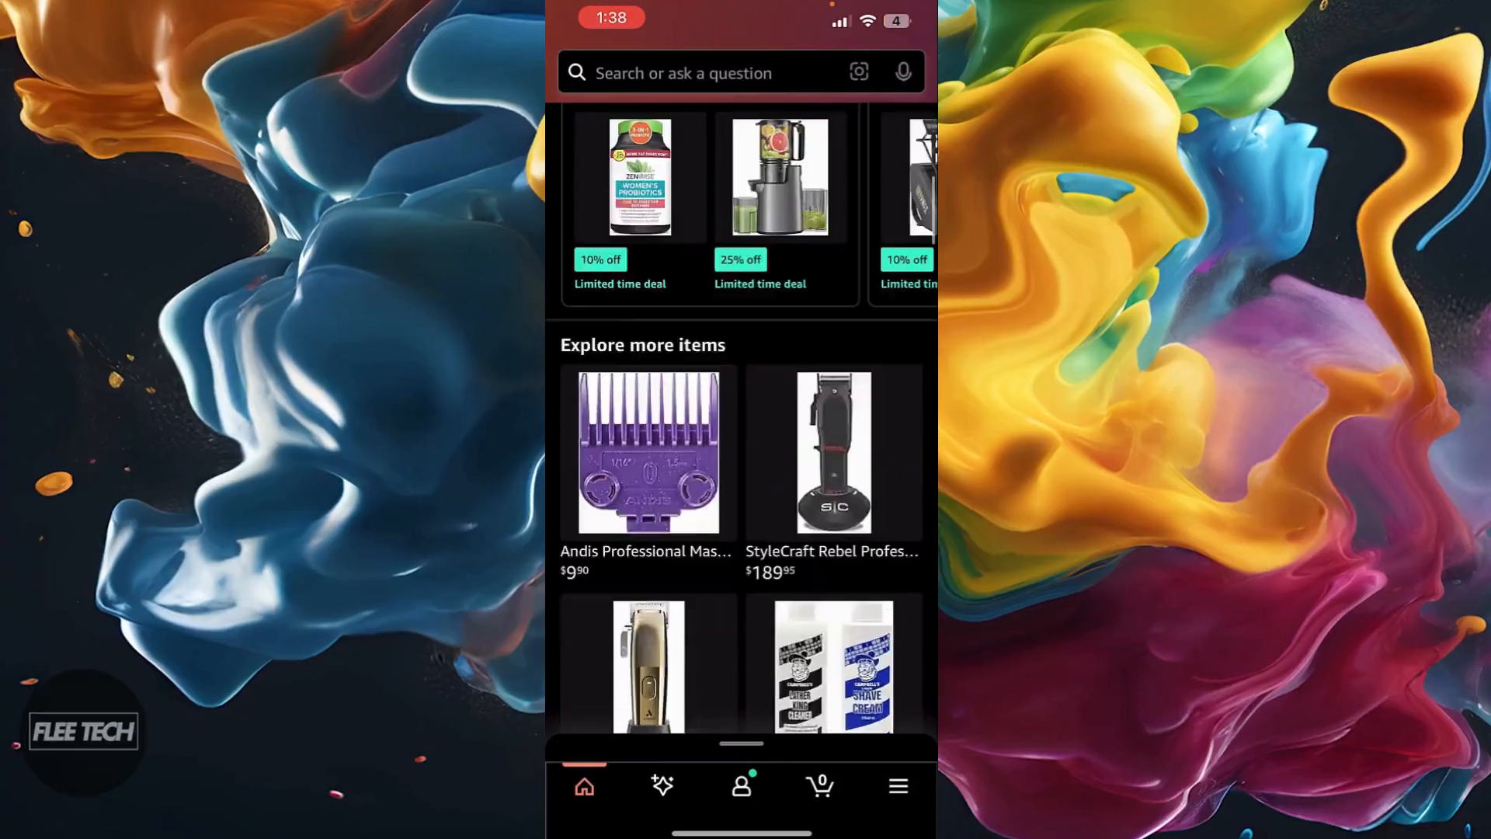
scroll(down, 3)
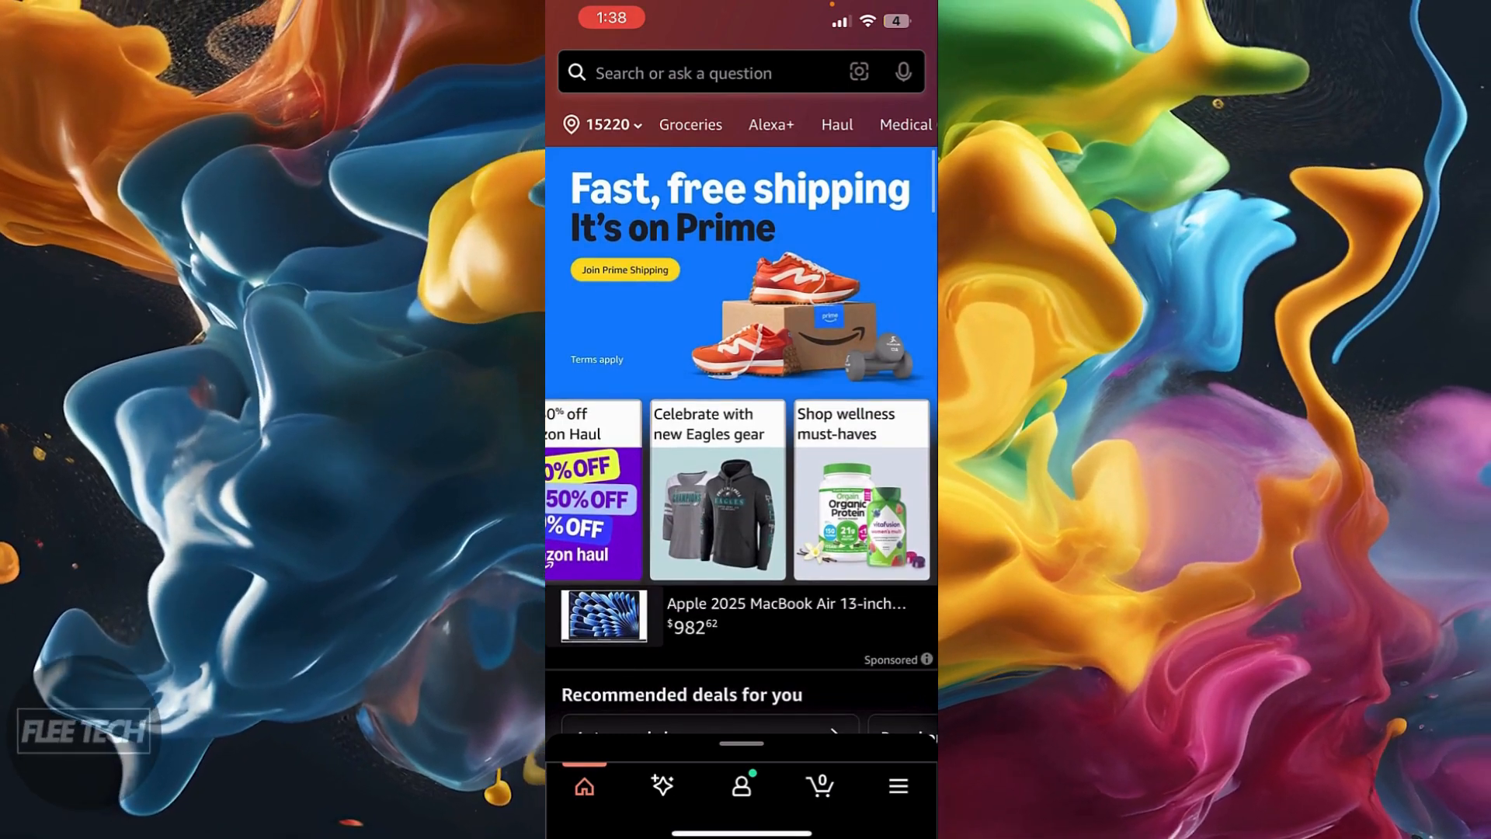